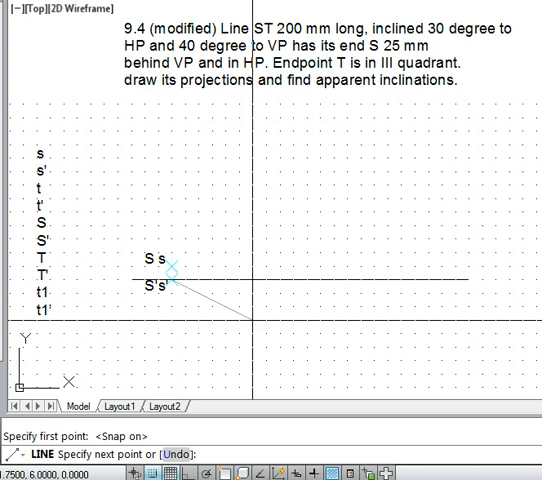
Draw a 200-unit line from s' at 30 degrees below horizontal and label its end T'
type("@")
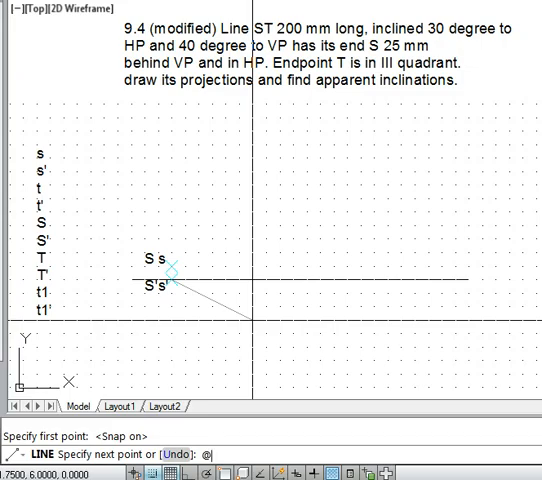
type("2<")
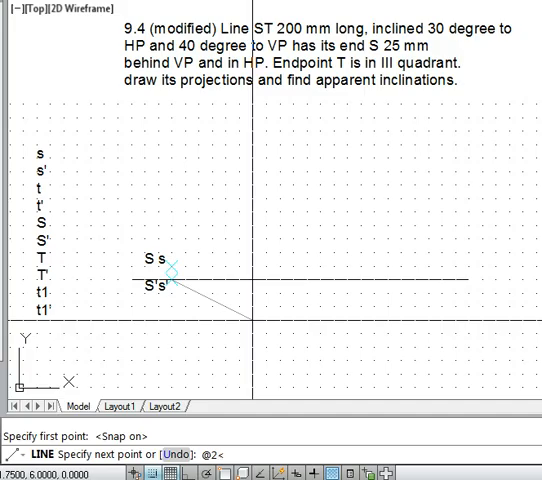
type("-30")
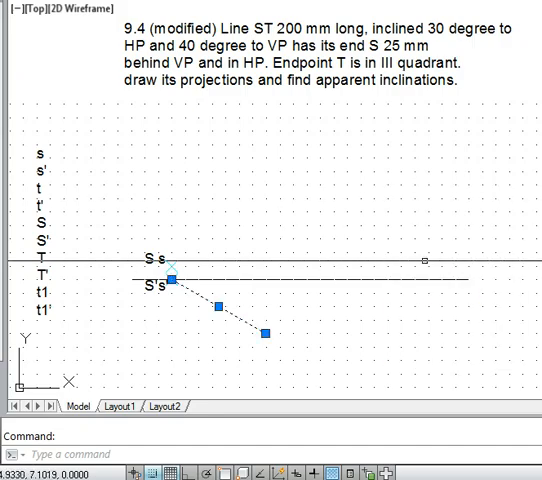
key("Escape")
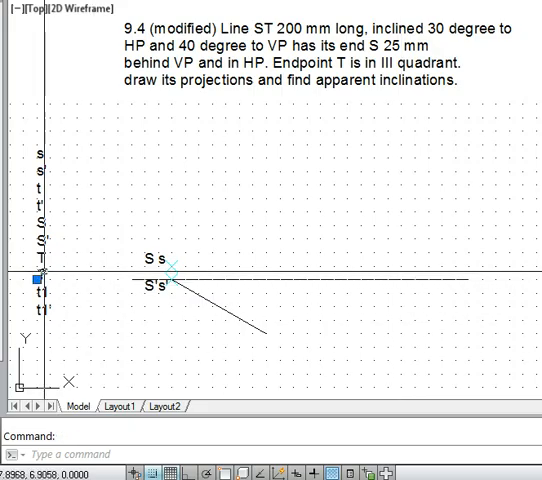
left_click(284, 336)
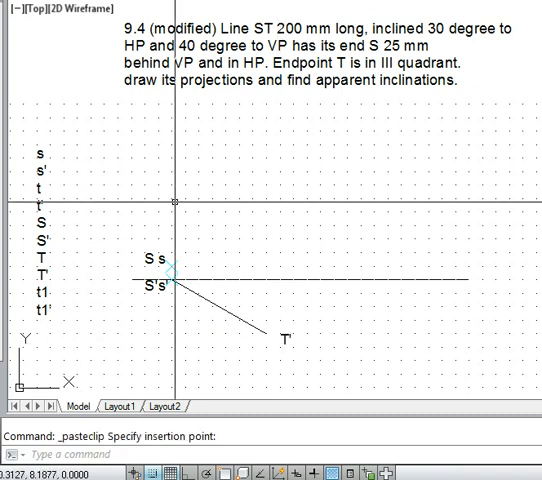
mouse_move(116, 290)
type("LINE")
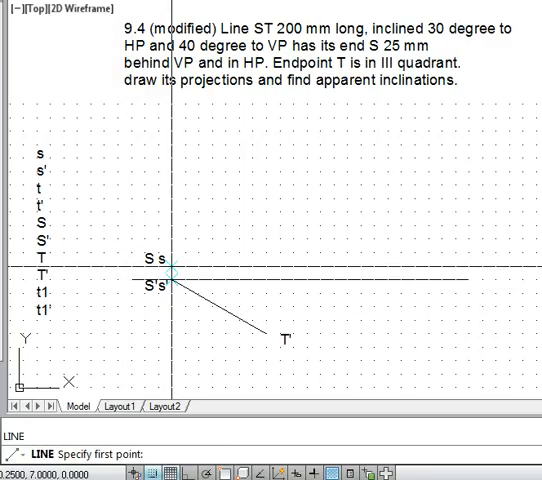
Draw a line rising from s at 40 degrees and label its upper end T
left_click(172, 278)
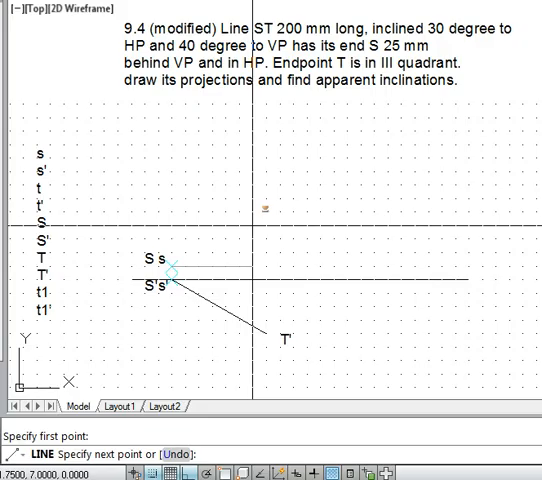
left_click(264, 208)
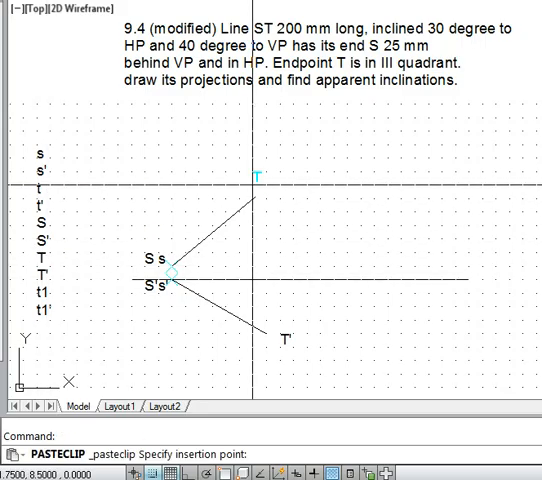
key("Escape")
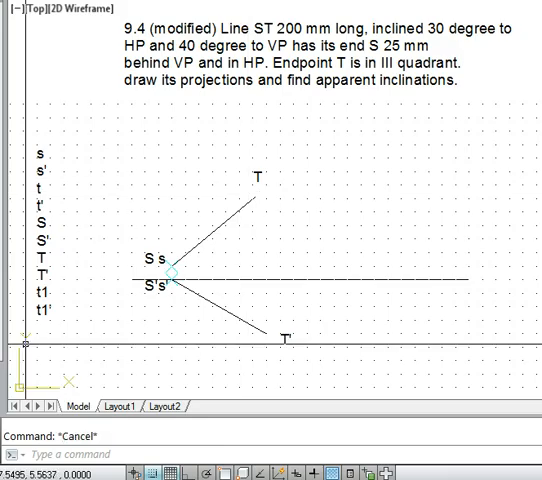
mouse_move(130, 300)
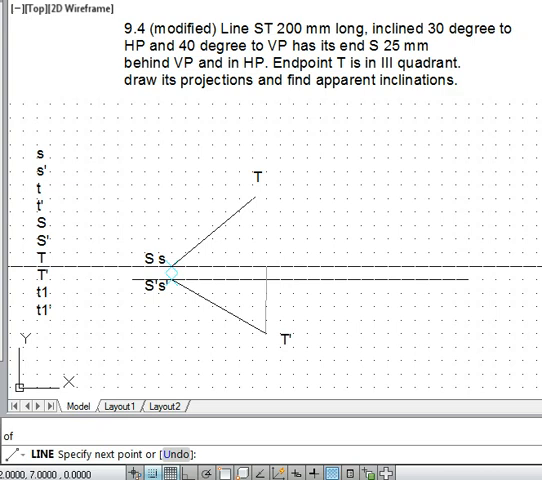
Draw the horizontal line from s and the vertical projector from T', labelling their meeting point t1
key("f8")
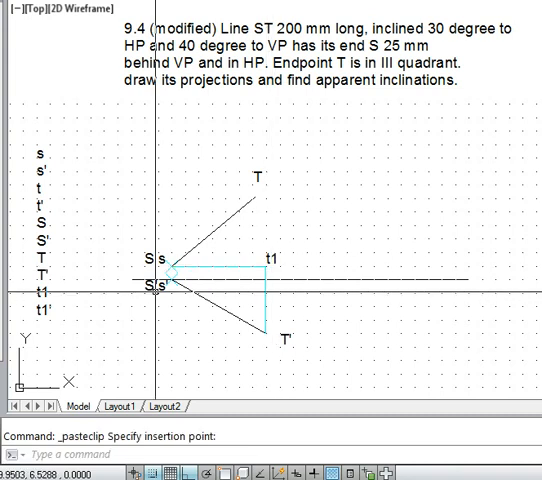
key("Escape")
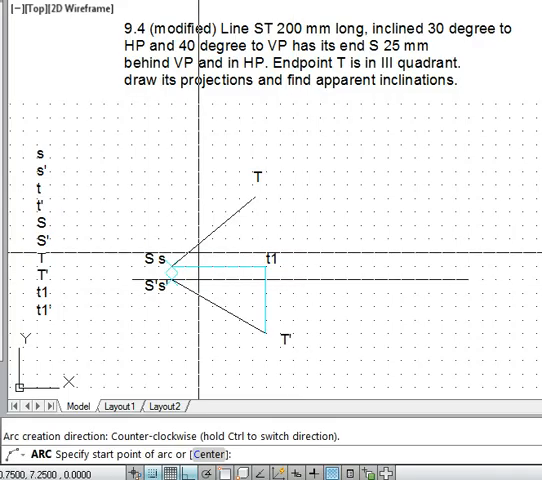
Swing an arc centred at s from T down to the horizontal line through t1
left_click(176, 270)
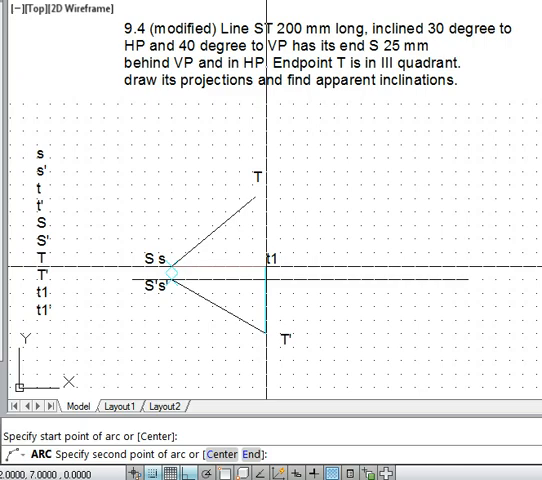
type("end")
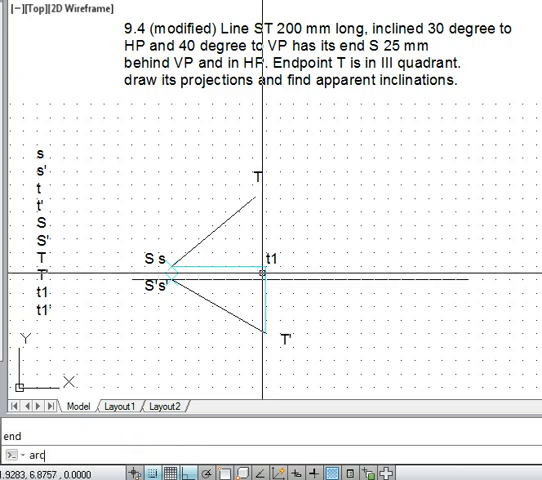
type("c")
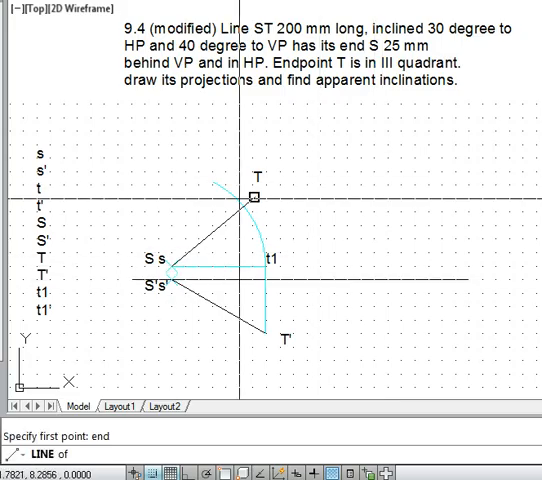
mouse_move(256, 192)
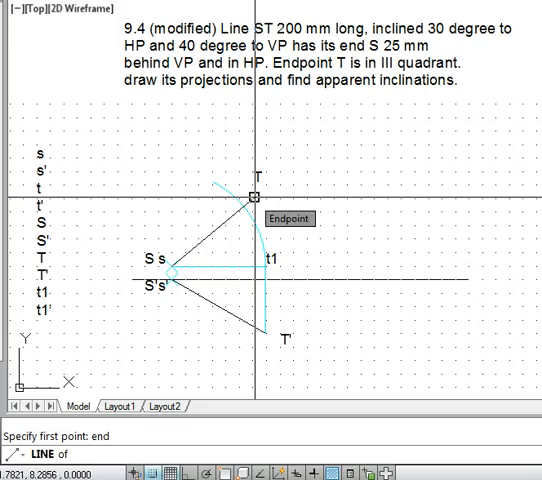
Label the arc's end t
left_click(252, 194)
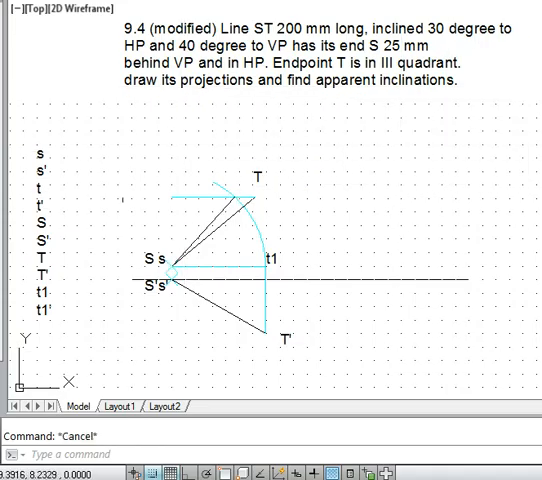
mouse_move(100, 208)
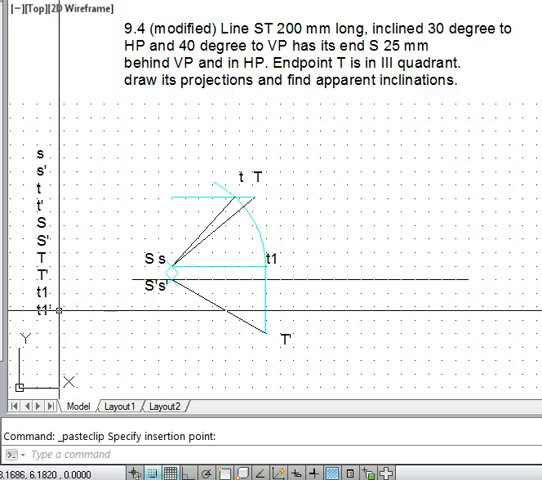
key("Escape")
type("int")
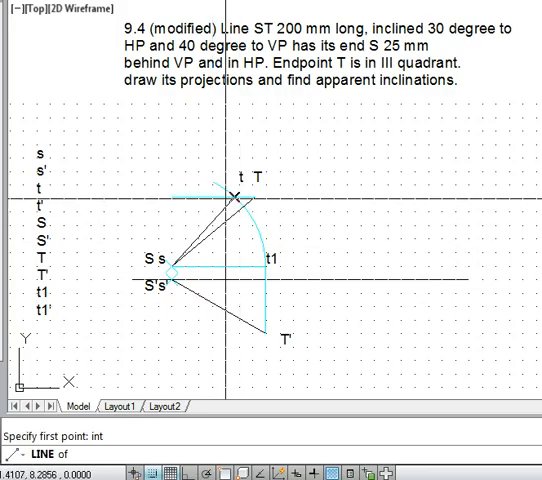
Drop a vertical projector from t and join S' to T' with a straight line
left_click(236, 196)
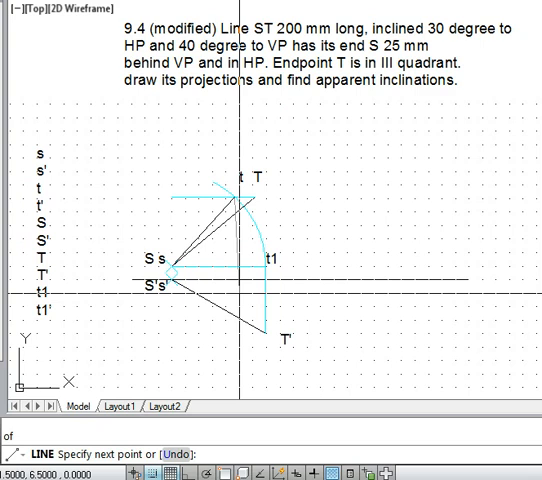
key("f8")
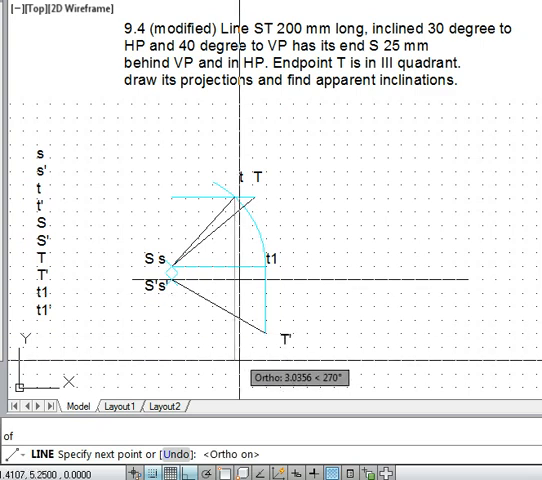
left_click(280, 316)
type("end")
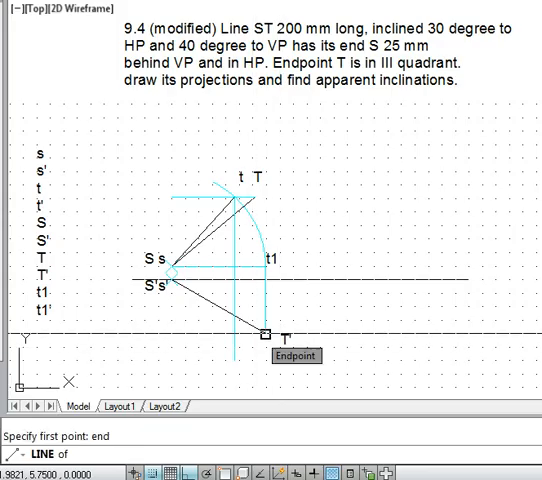
left_click(268, 336)
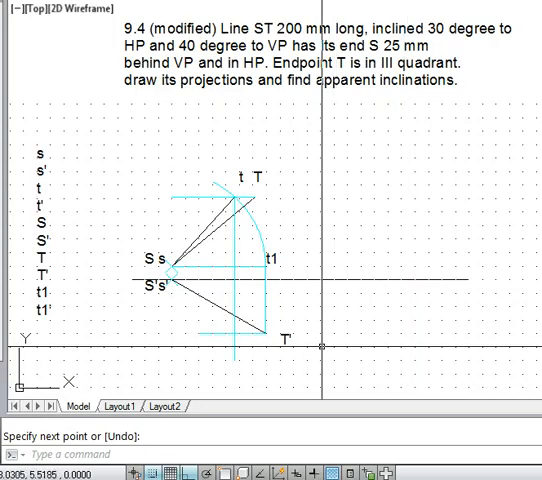
key("Escape")
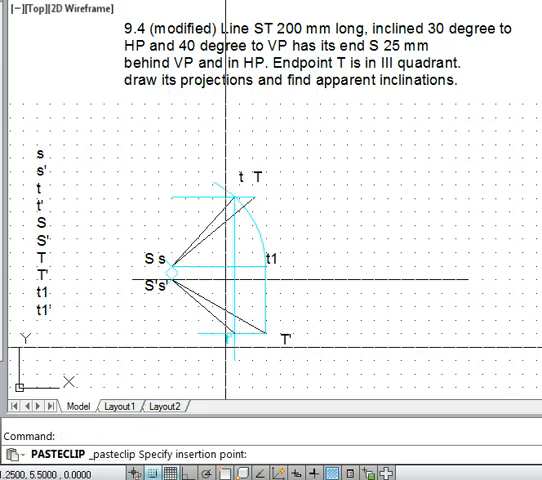
Label t', join it to s', and swing the verifying locus arc from t1 to locate t1'
key("Escape")
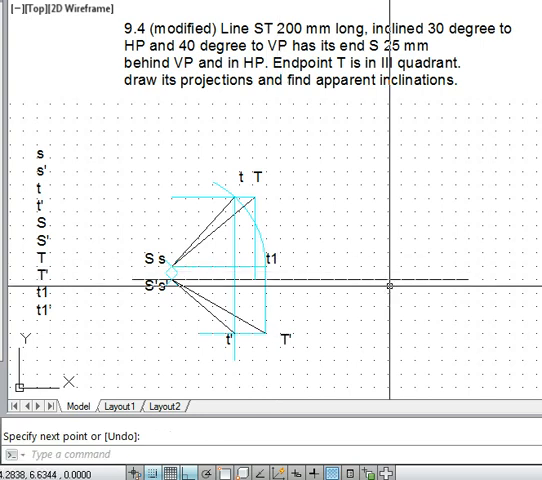
key("Escape")
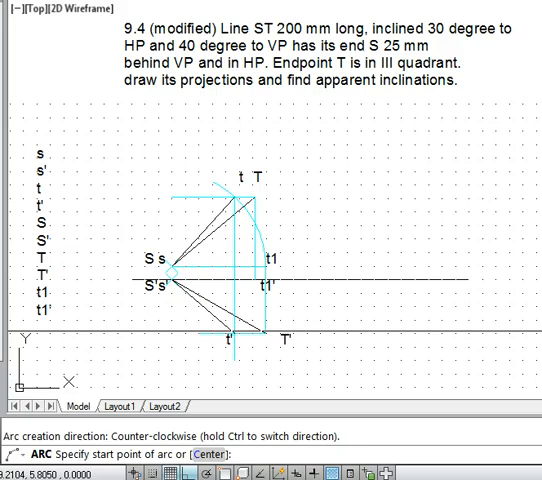
type("c")
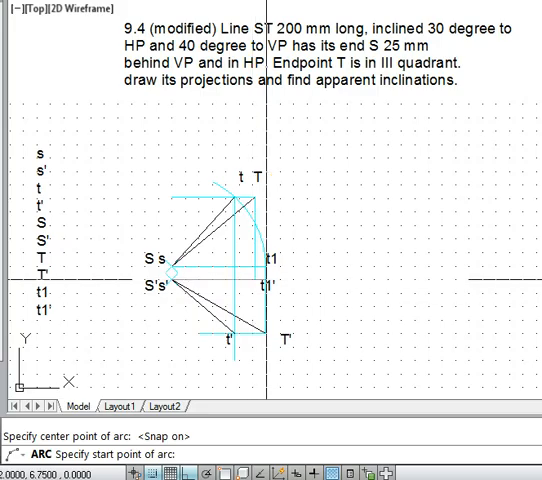
left_click(256, 286)
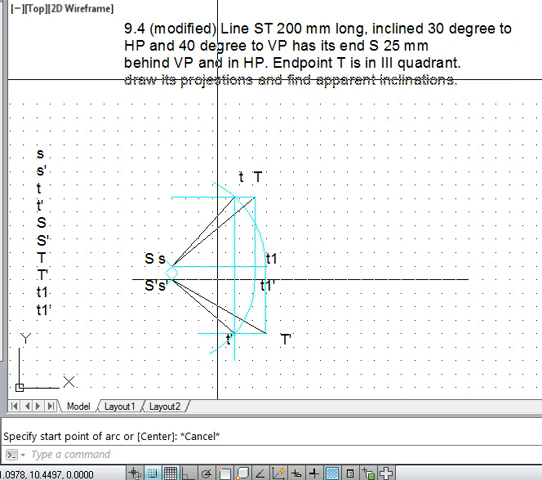
key("Escape")
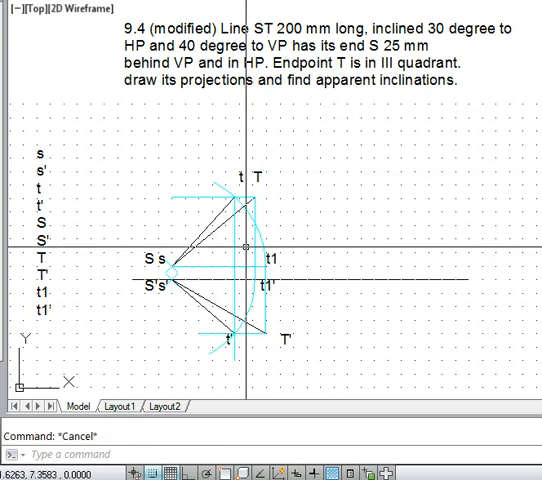
type("d")
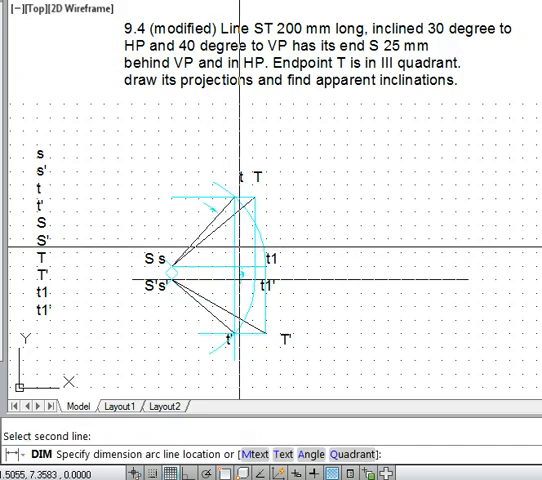
left_click(248, 232)
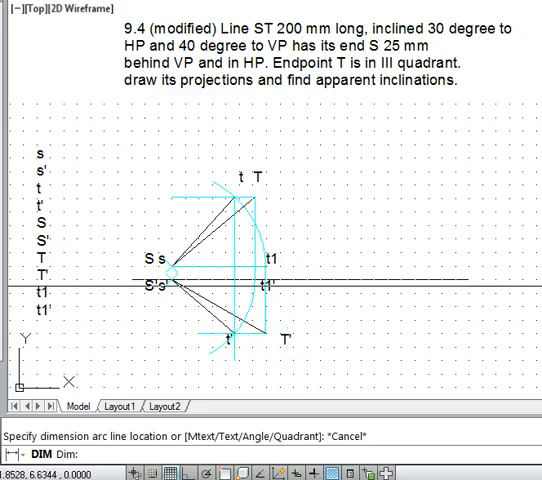
key("Escape")
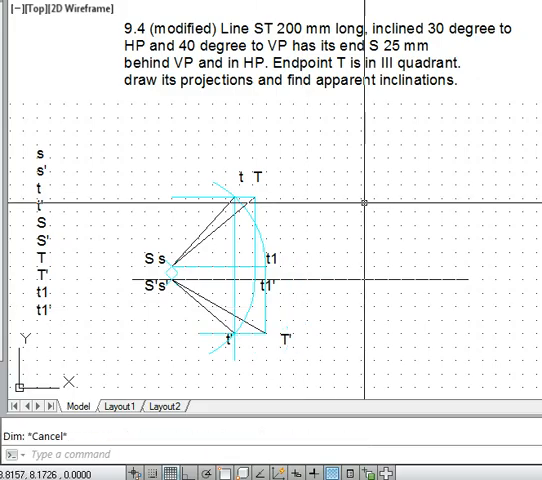
Write the answers 'beta=48 degree' and 'alpha=41 degree' as two DTEXT lines at default height and rotation
type("DTEx")
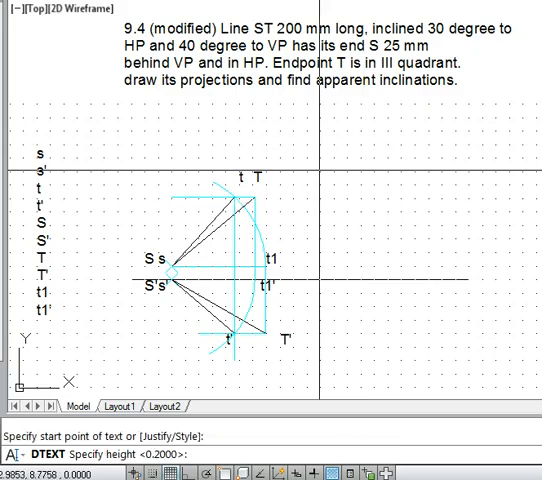
key("Return")
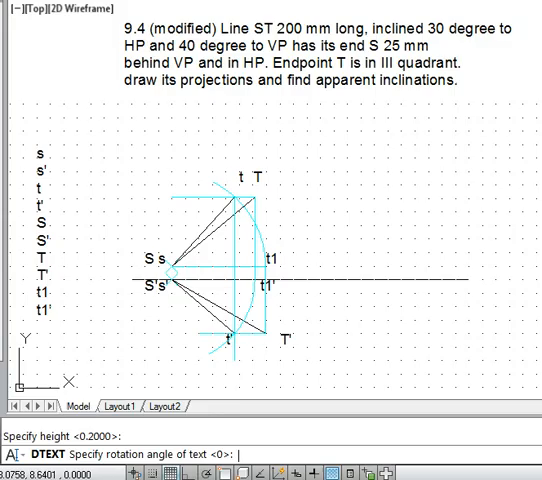
key("Return")
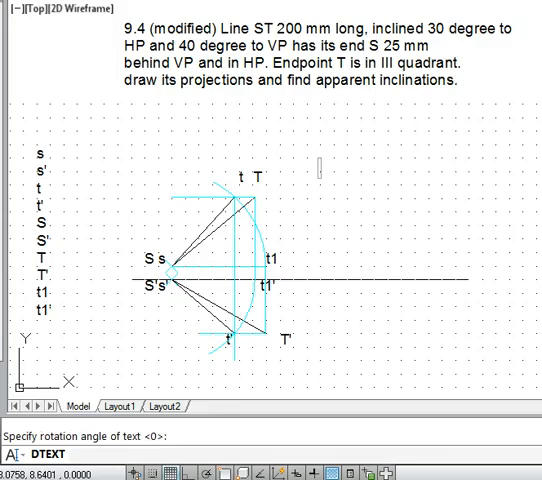
type("beta=4")
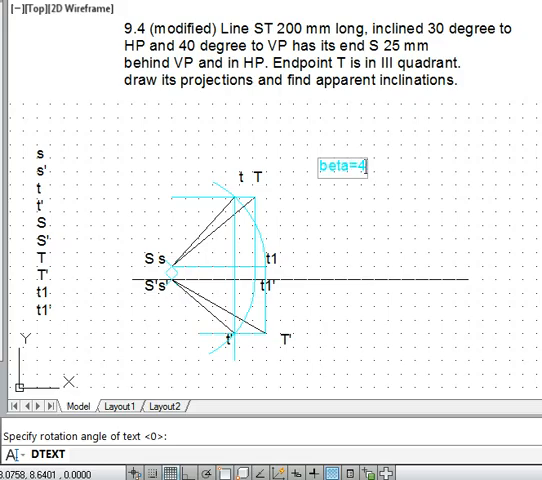
type("8 degree")
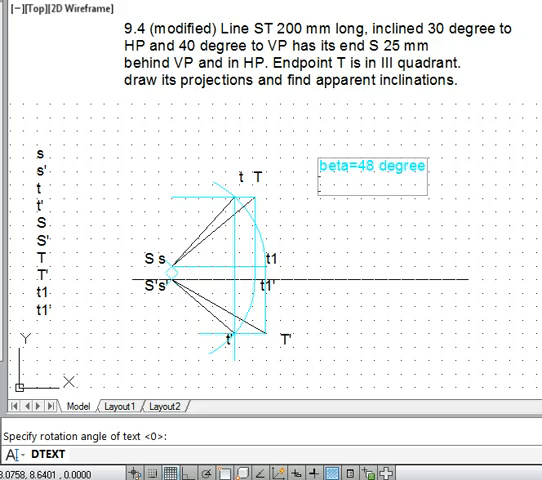
type("alpha=")
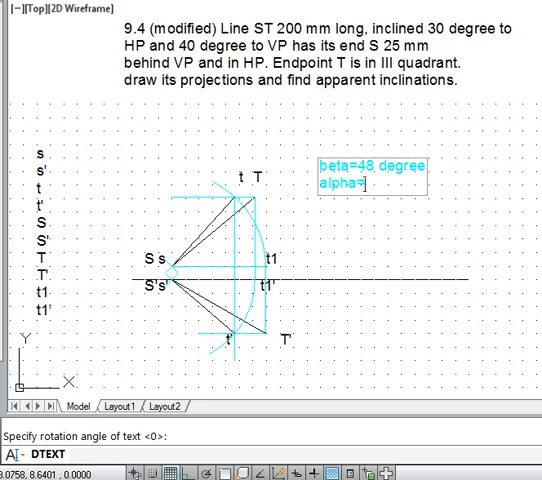
type("41")
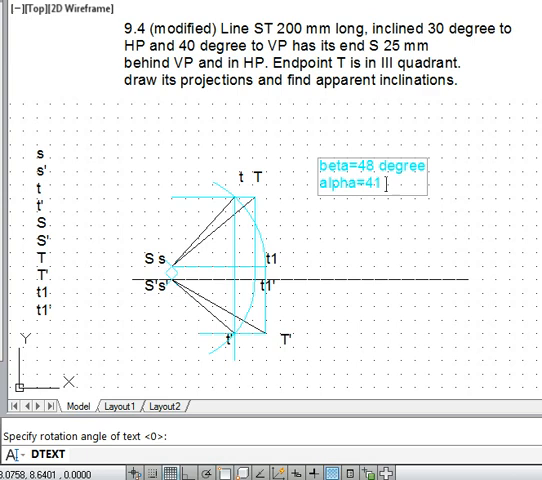
type("degree")
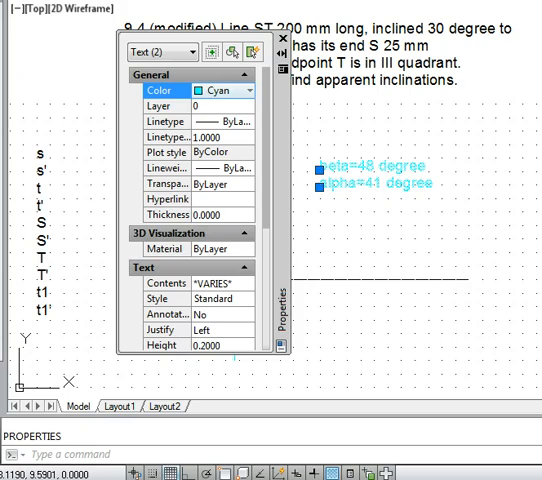
Change the colour of both answer text lines from Cyan to ByBlock
left_click(244, 90)
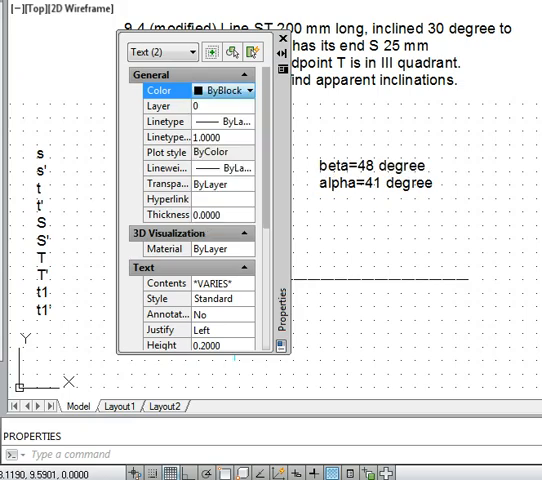